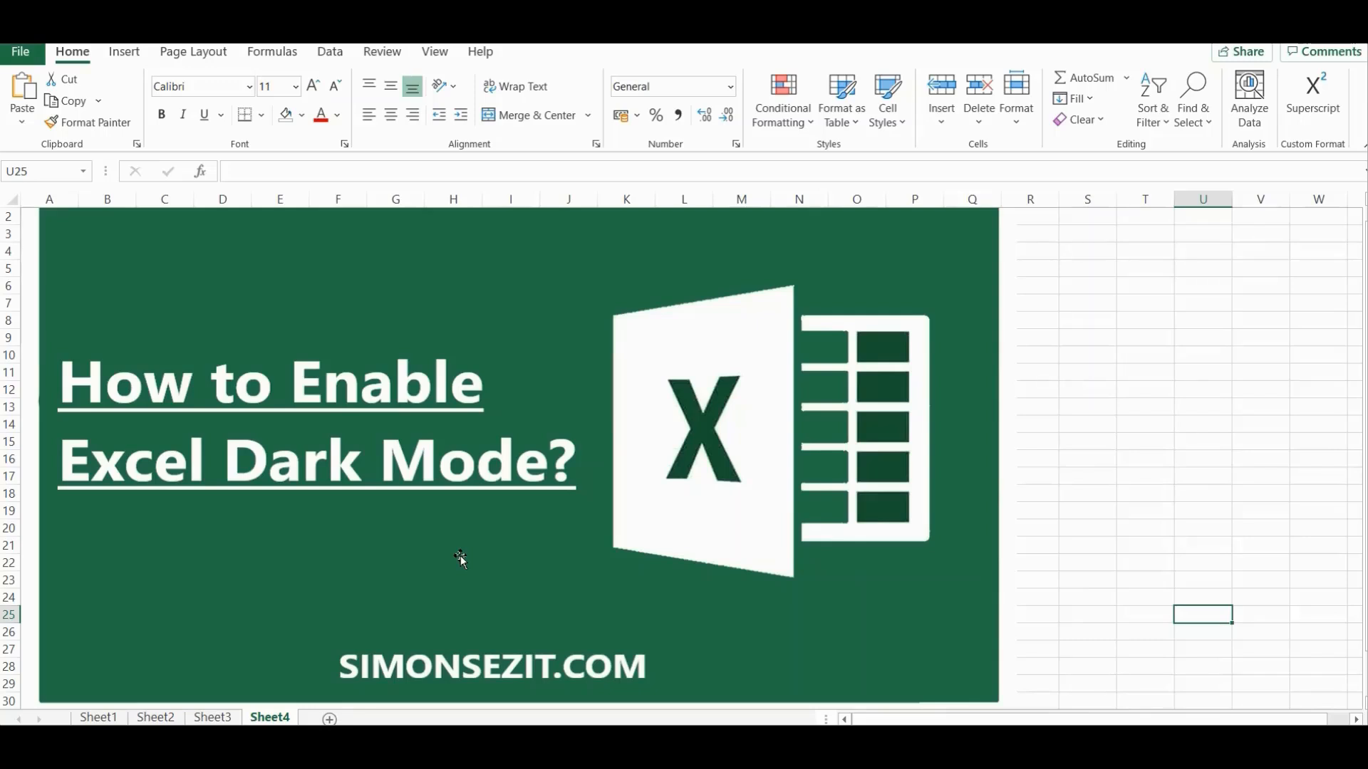
mouse_move(289, 627)
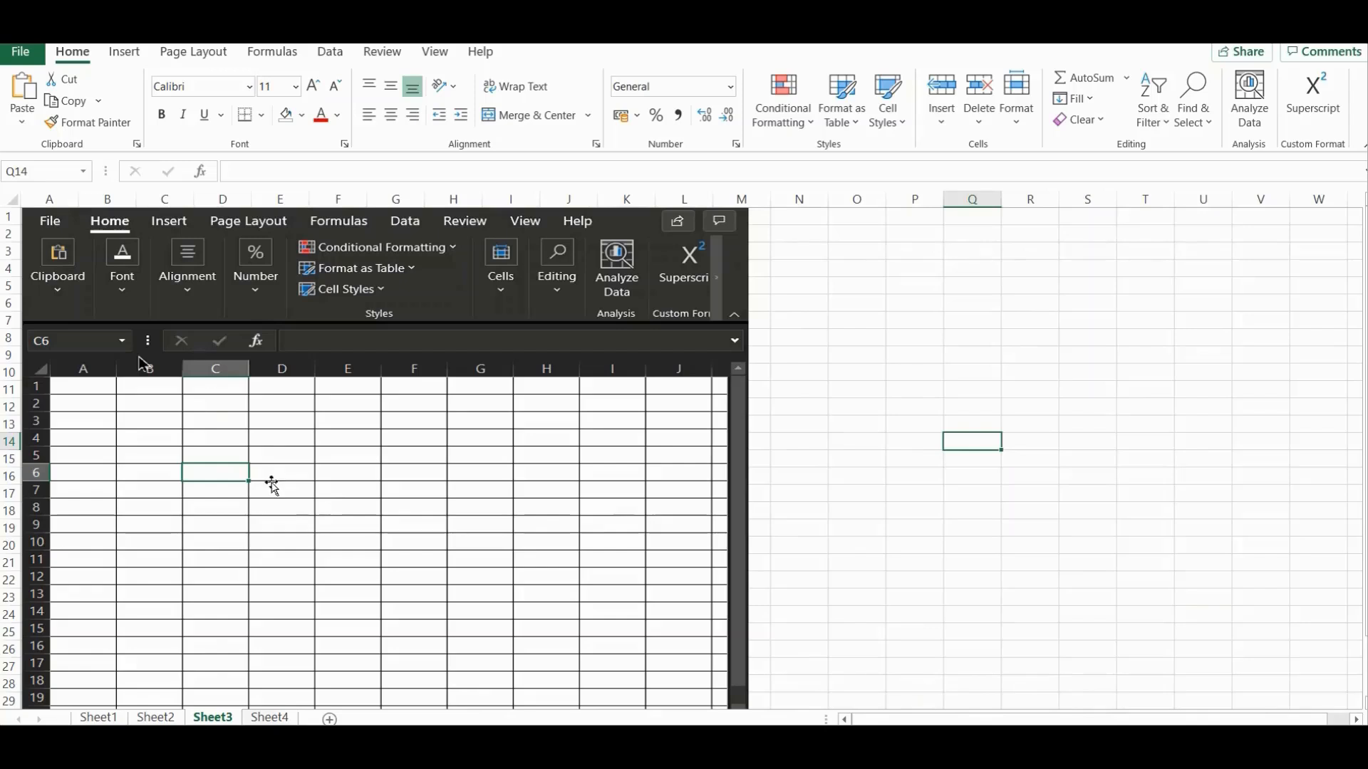
mouse_move(487, 477)
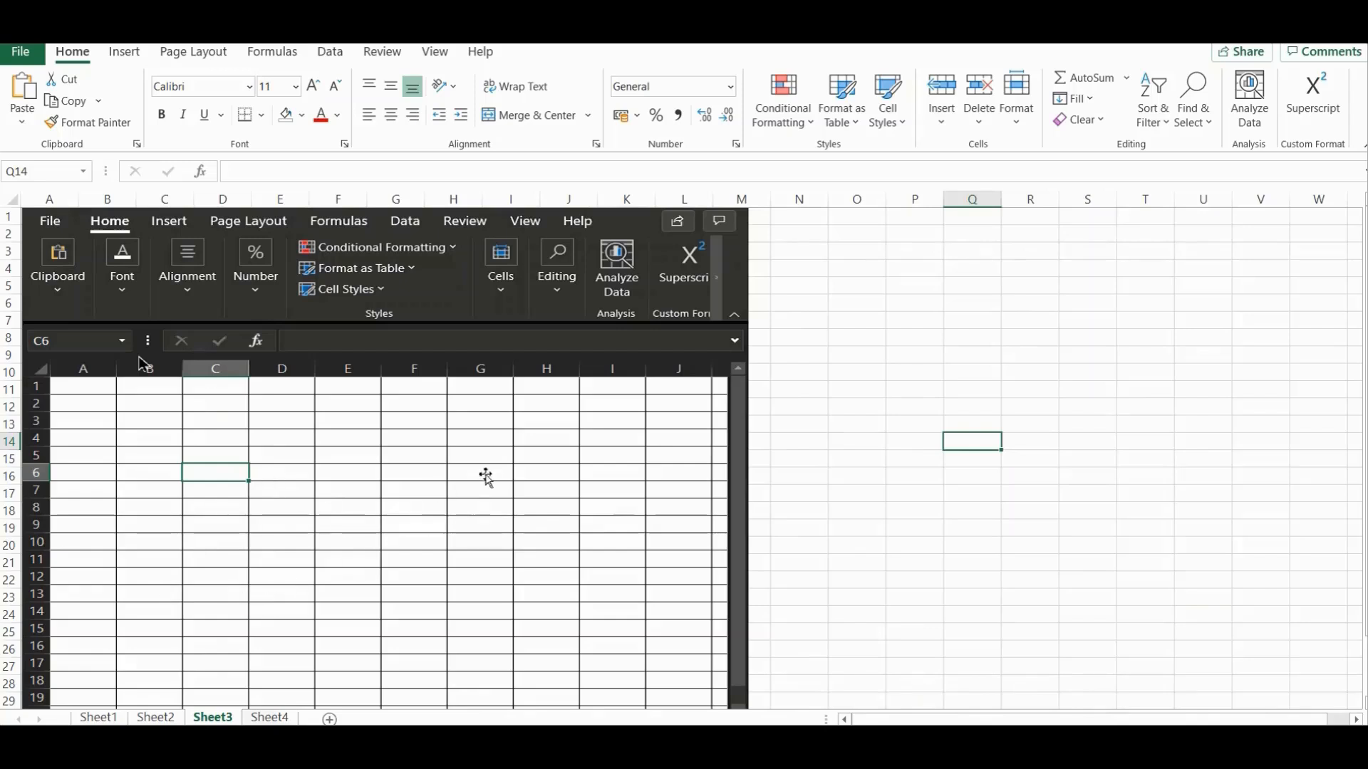
mouse_move(388, 571)
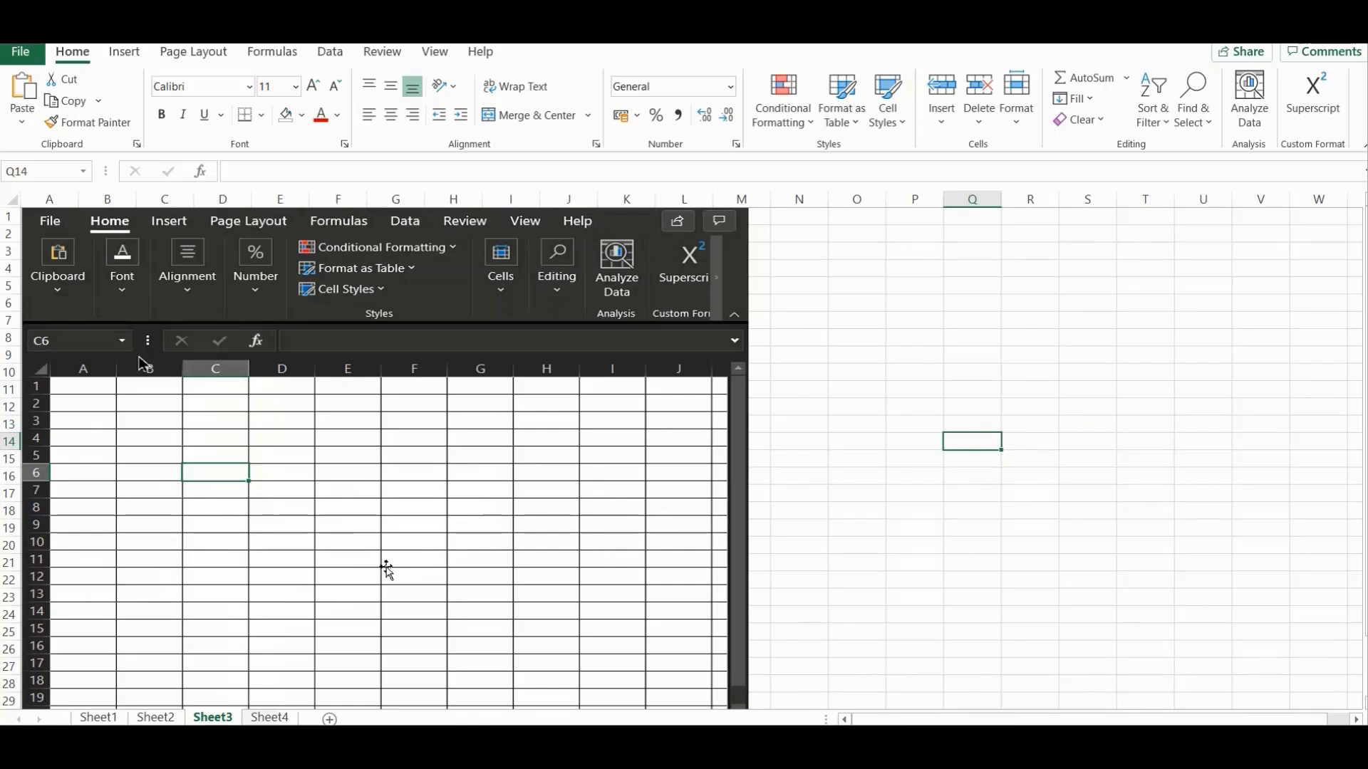
mouse_move(299, 620)
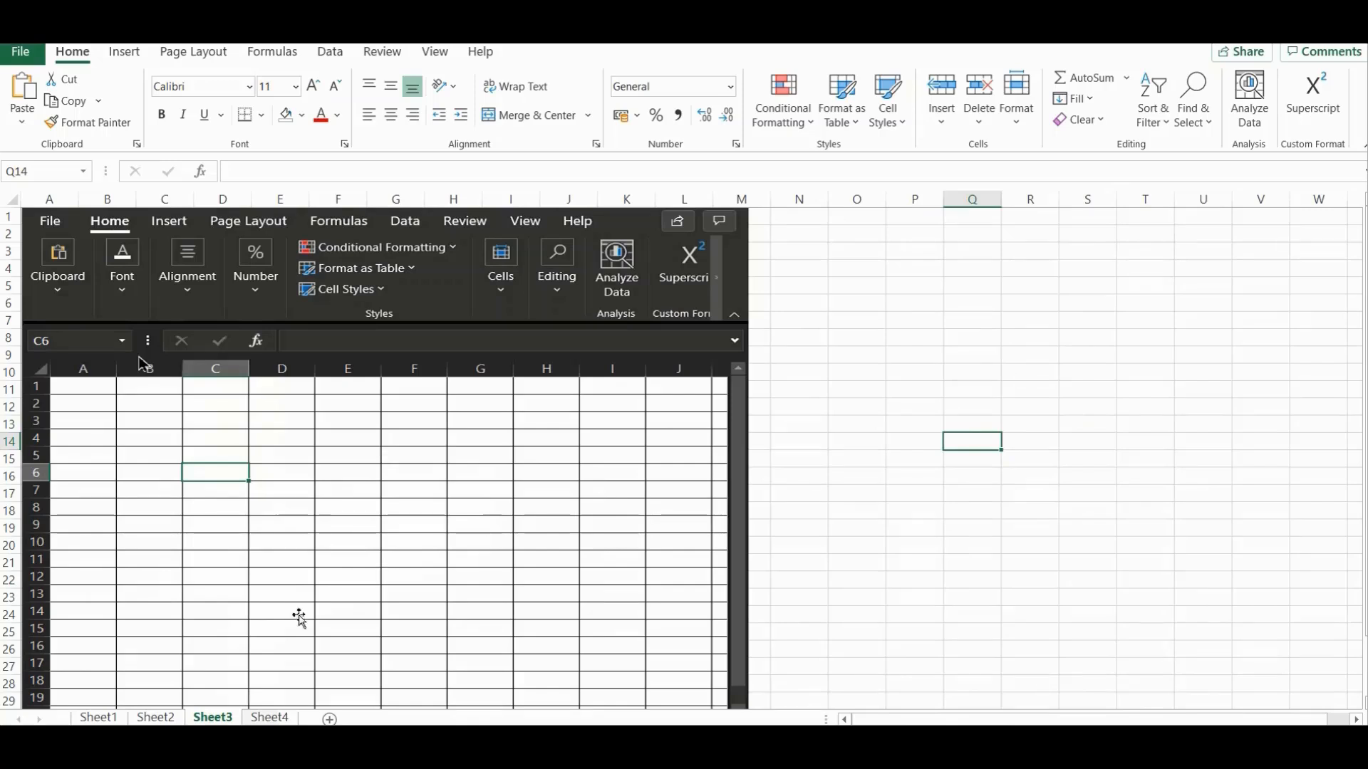
- Switch from the dark-mode preview sheet to the empty Sheet1
left_click(98, 717)
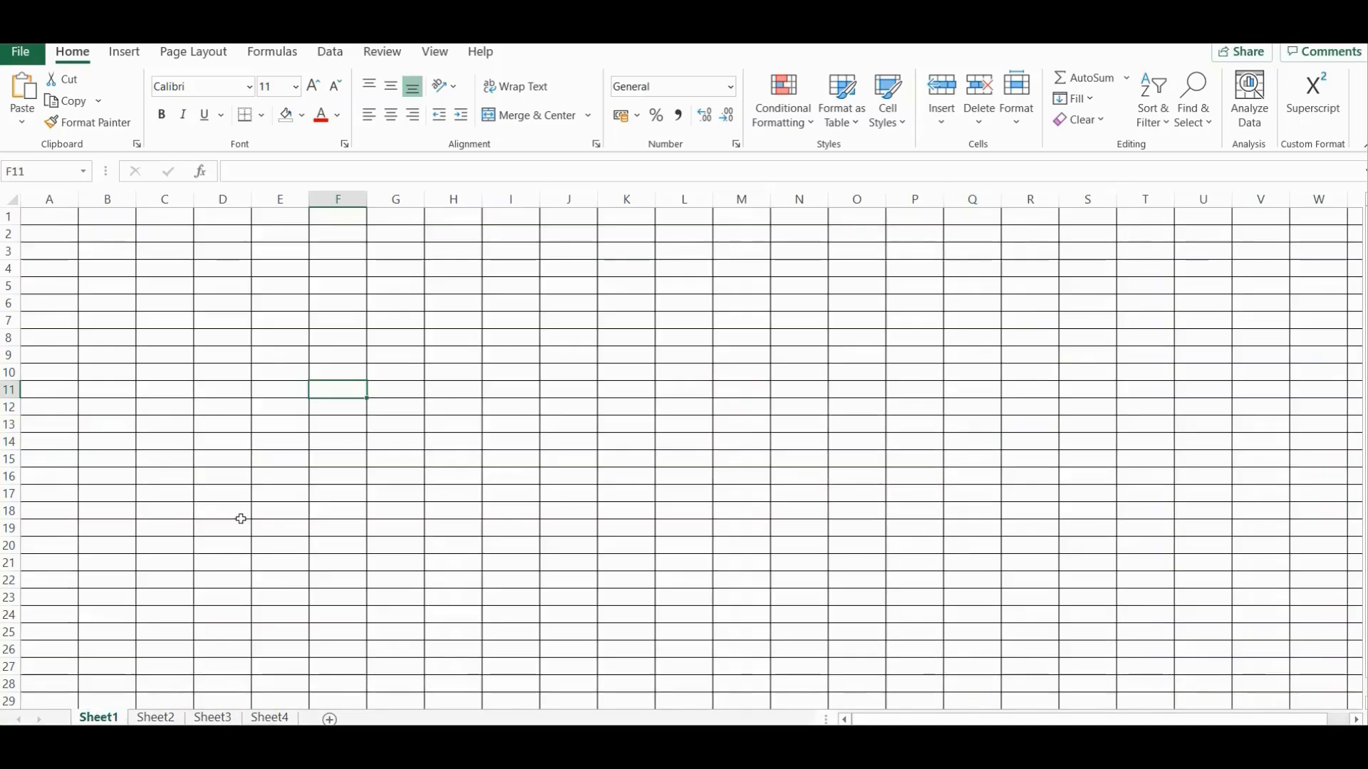
- Go to File > Account to set the Office theme to Black
left_click(279, 355)
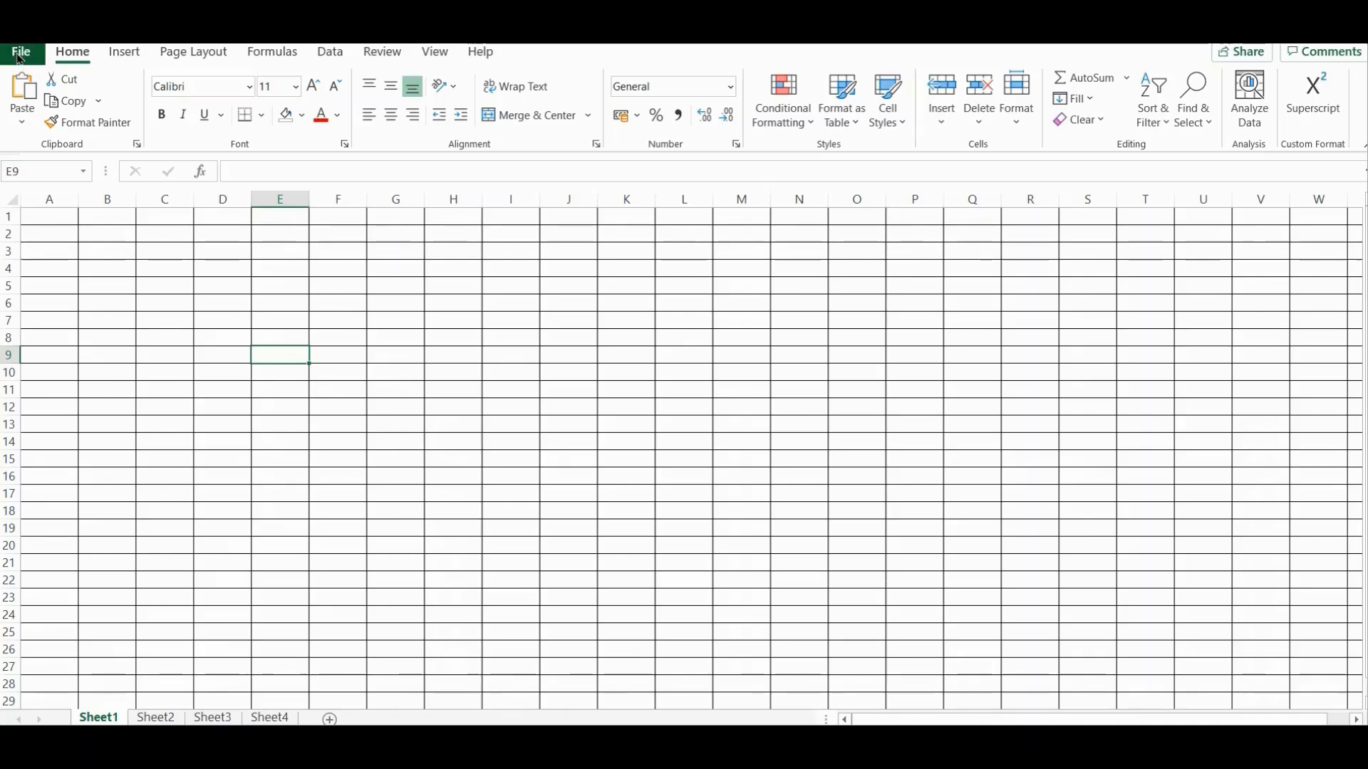
left_click(18, 51)
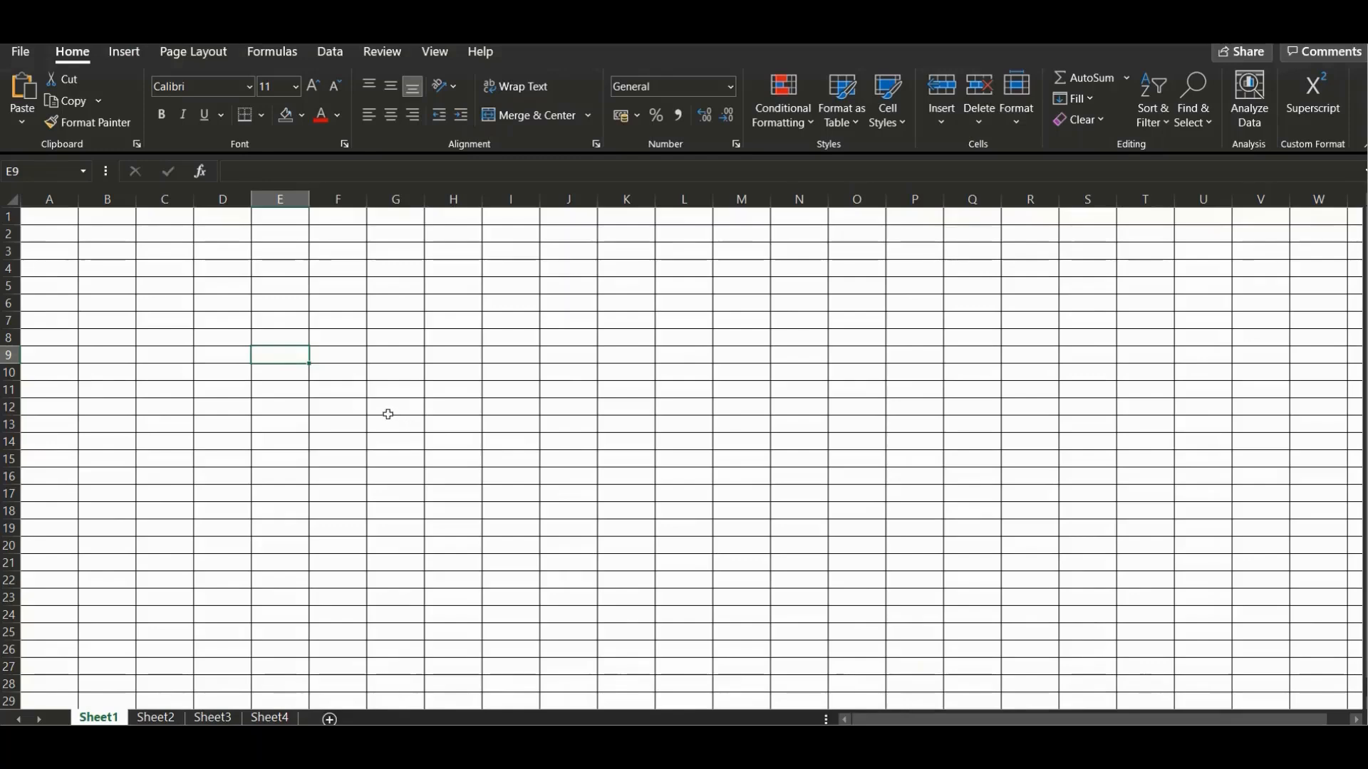
mouse_move(380, 413)
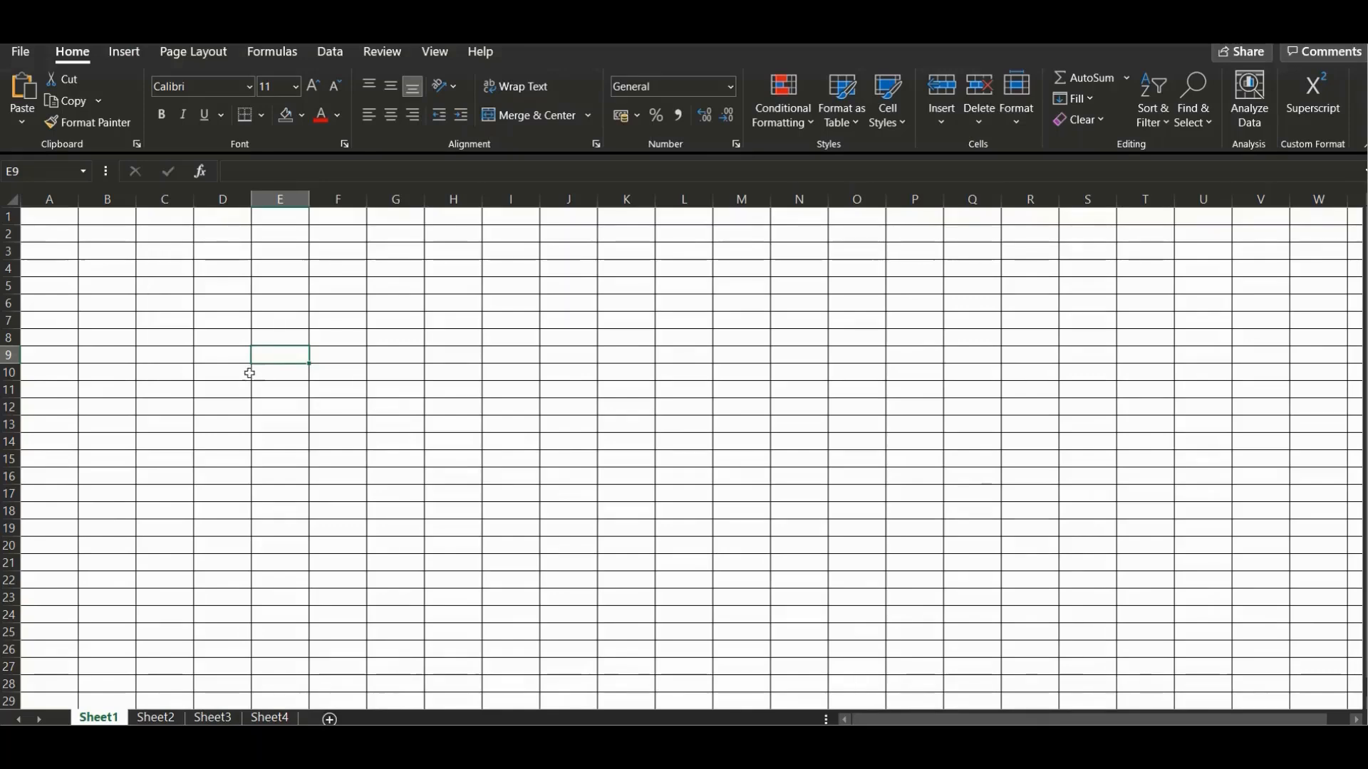
mouse_move(391, 472)
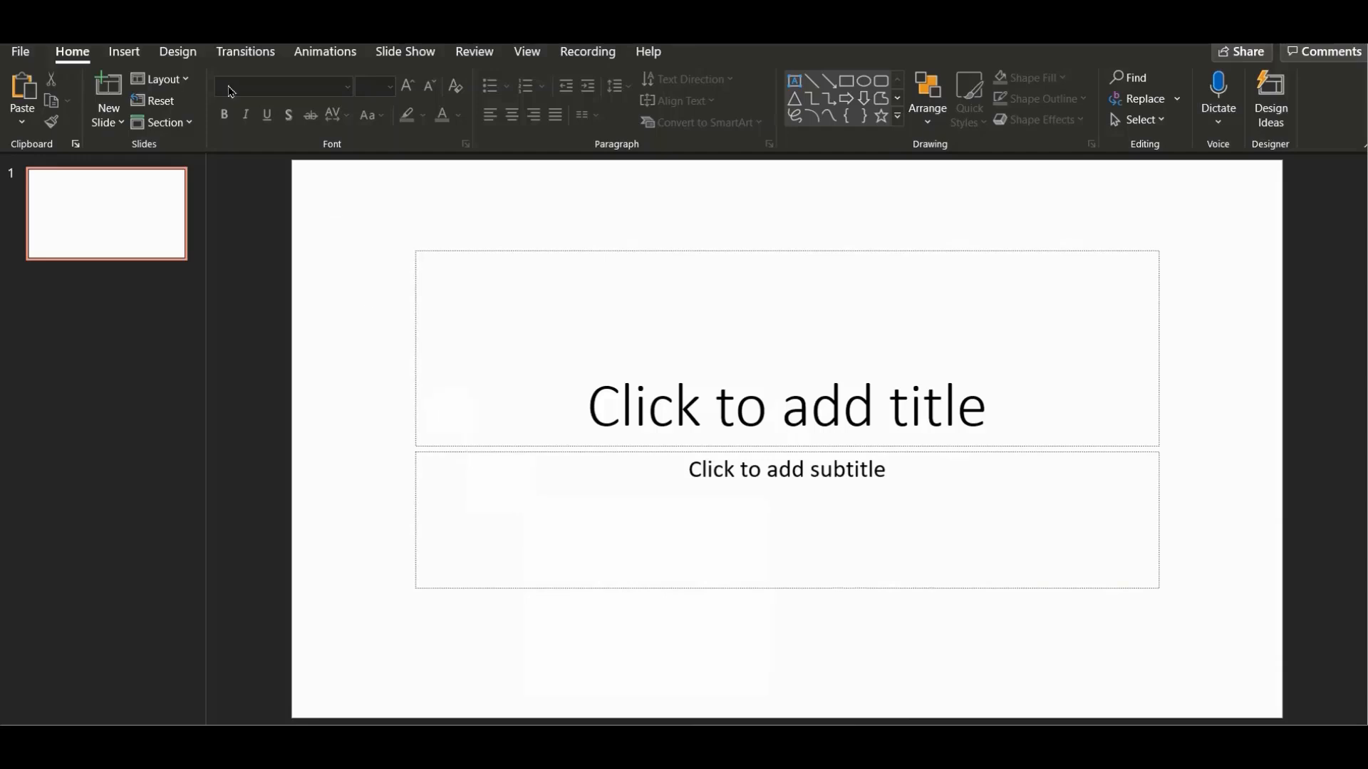
- Show the Design themes for the blank PowerPoint presentation
left_click(177, 51)
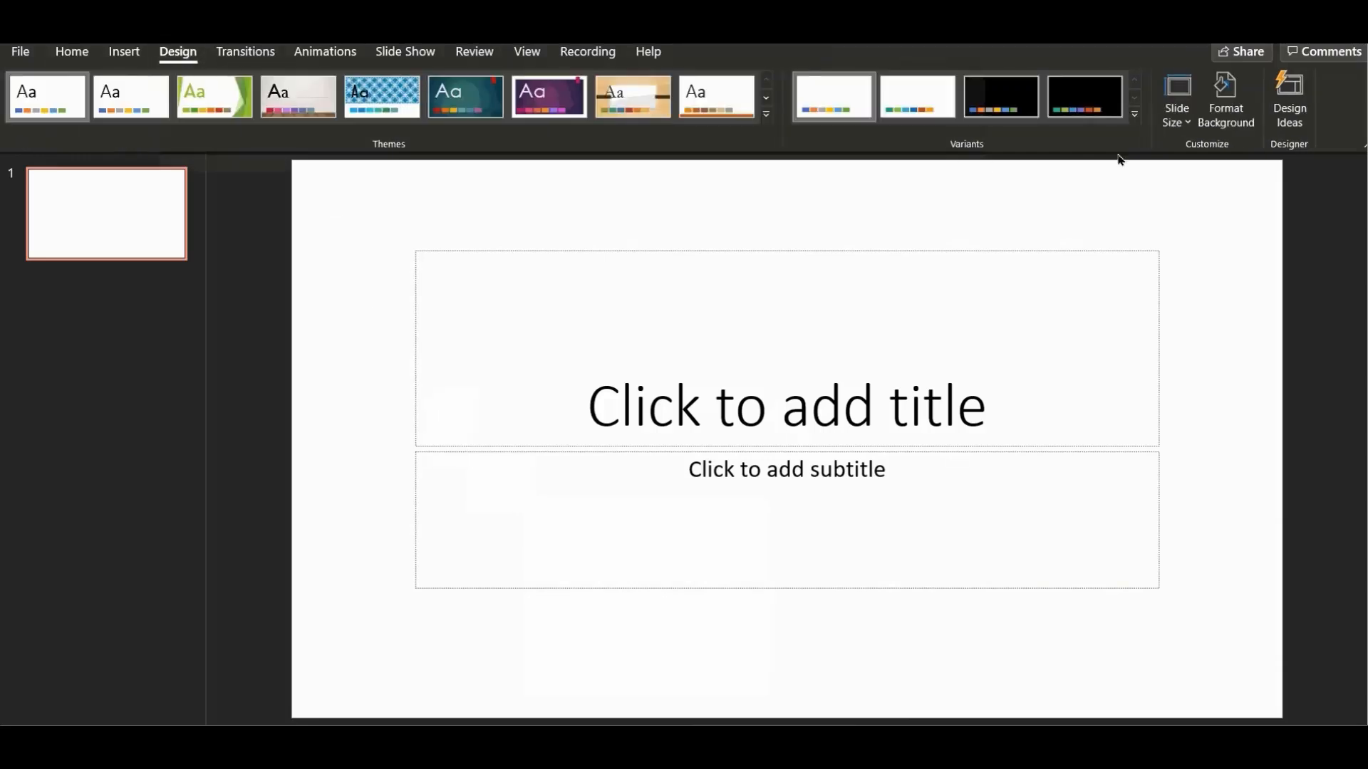
mouse_move(1225, 98)
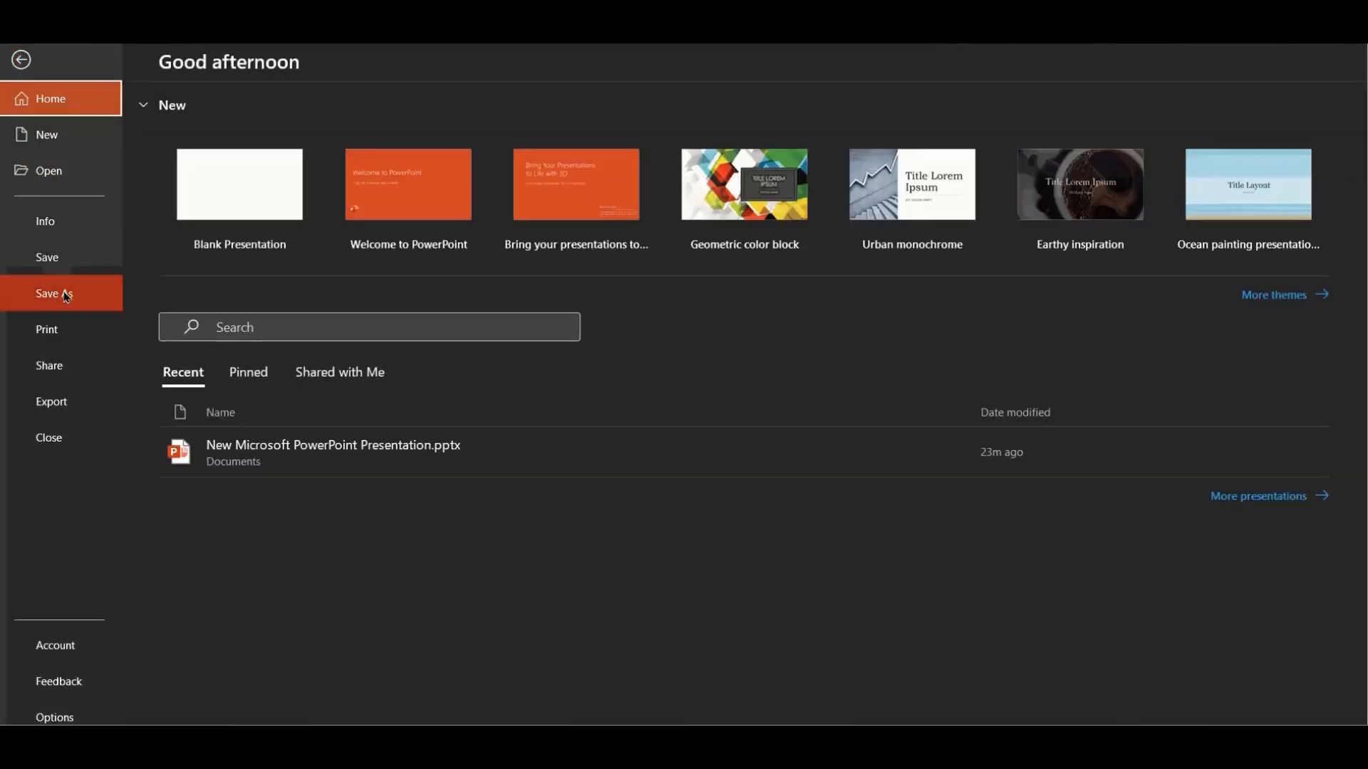
- Save the presentation as PNG images named 'dark 2', exporting all slides
left_click(54, 293)
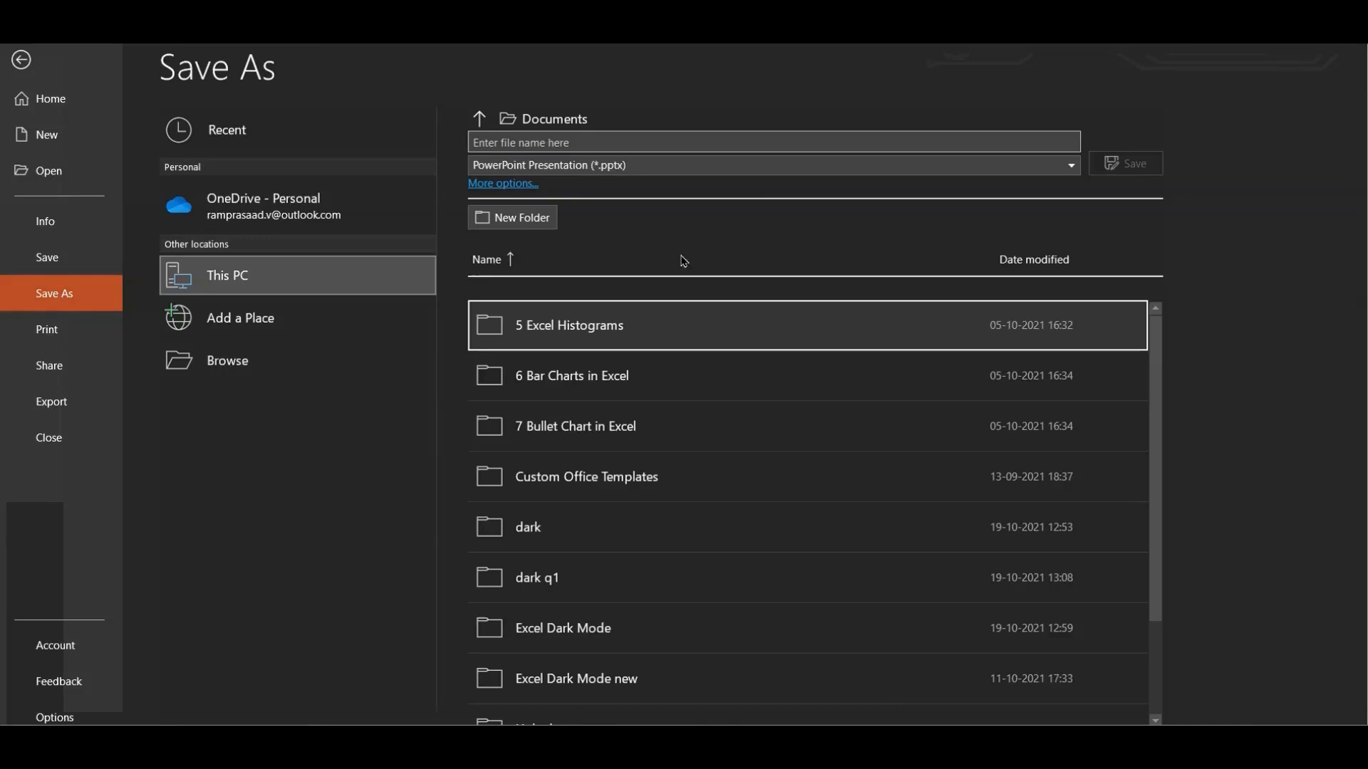
left_click(771, 164)
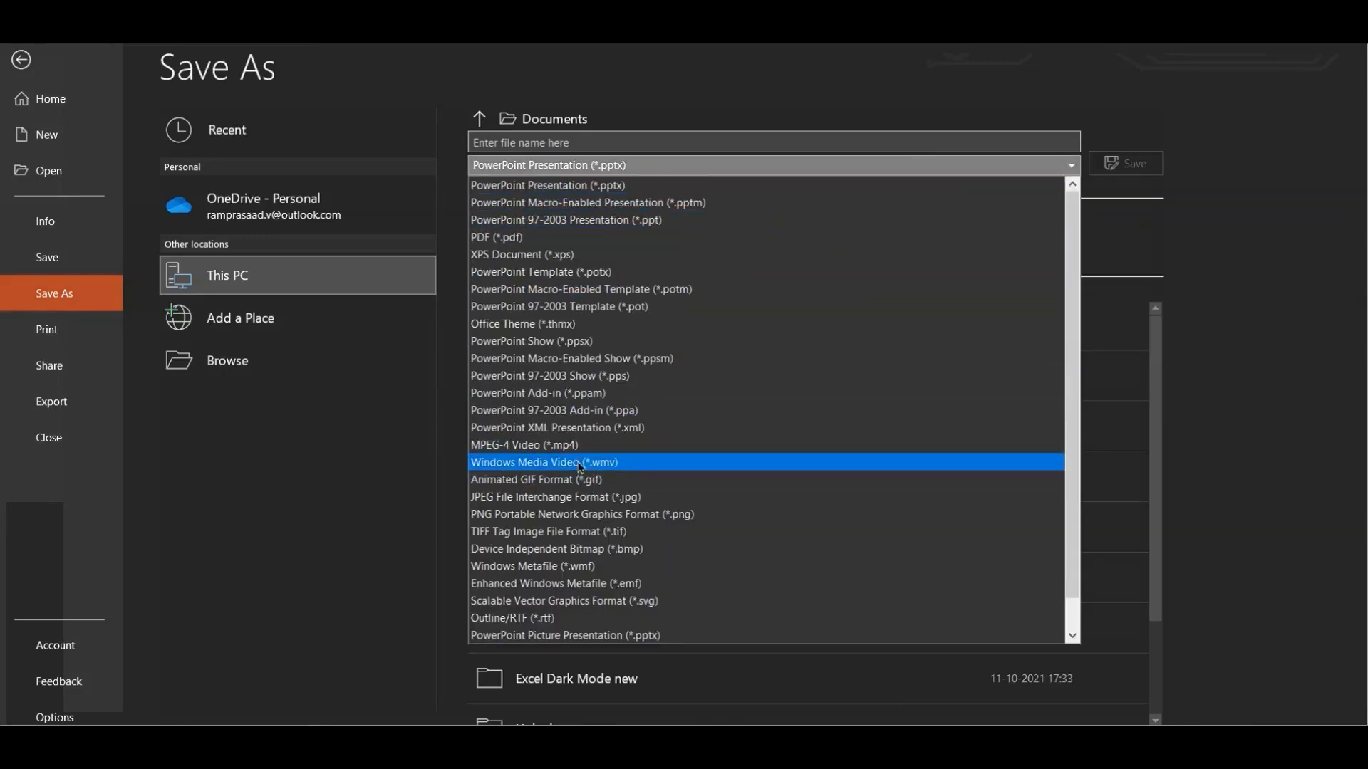
left_click(581, 514)
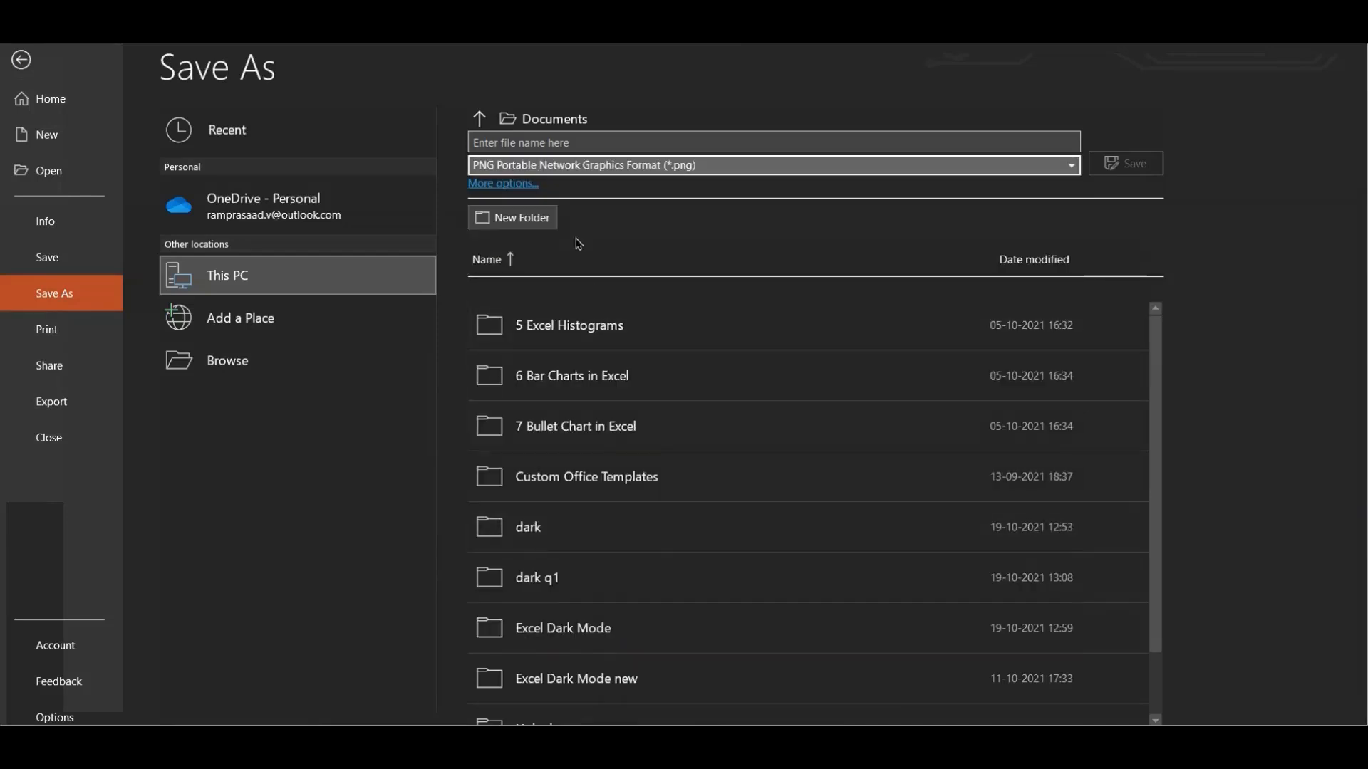
type("dark 2")
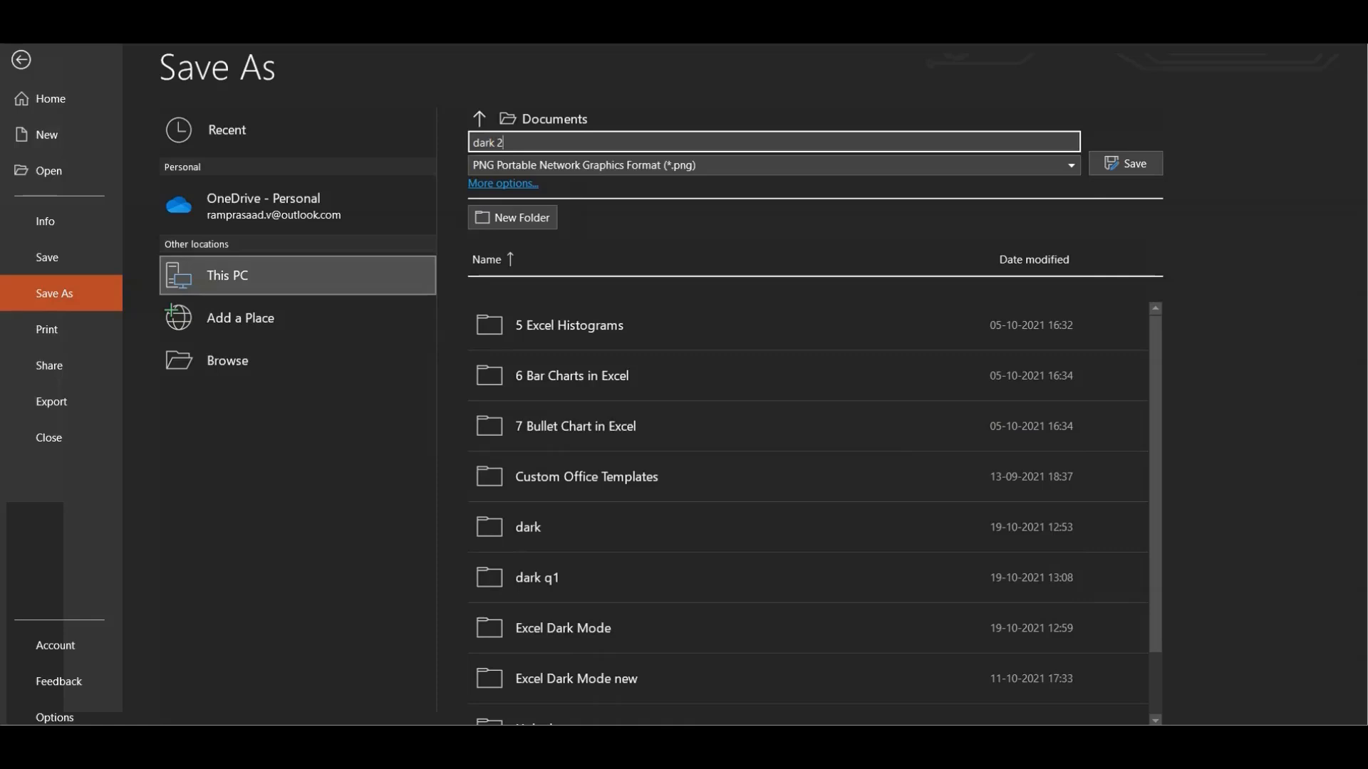
left_click(1133, 162)
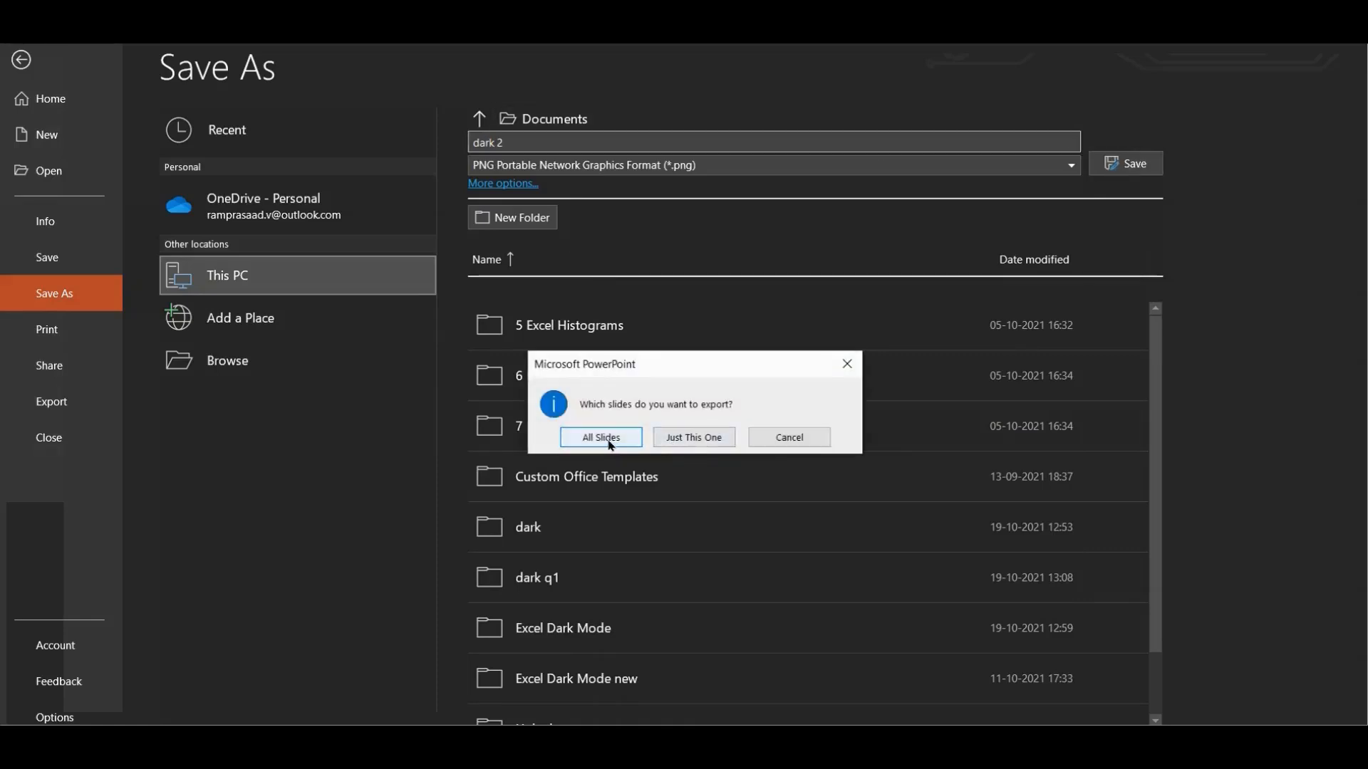
left_click(600, 437)
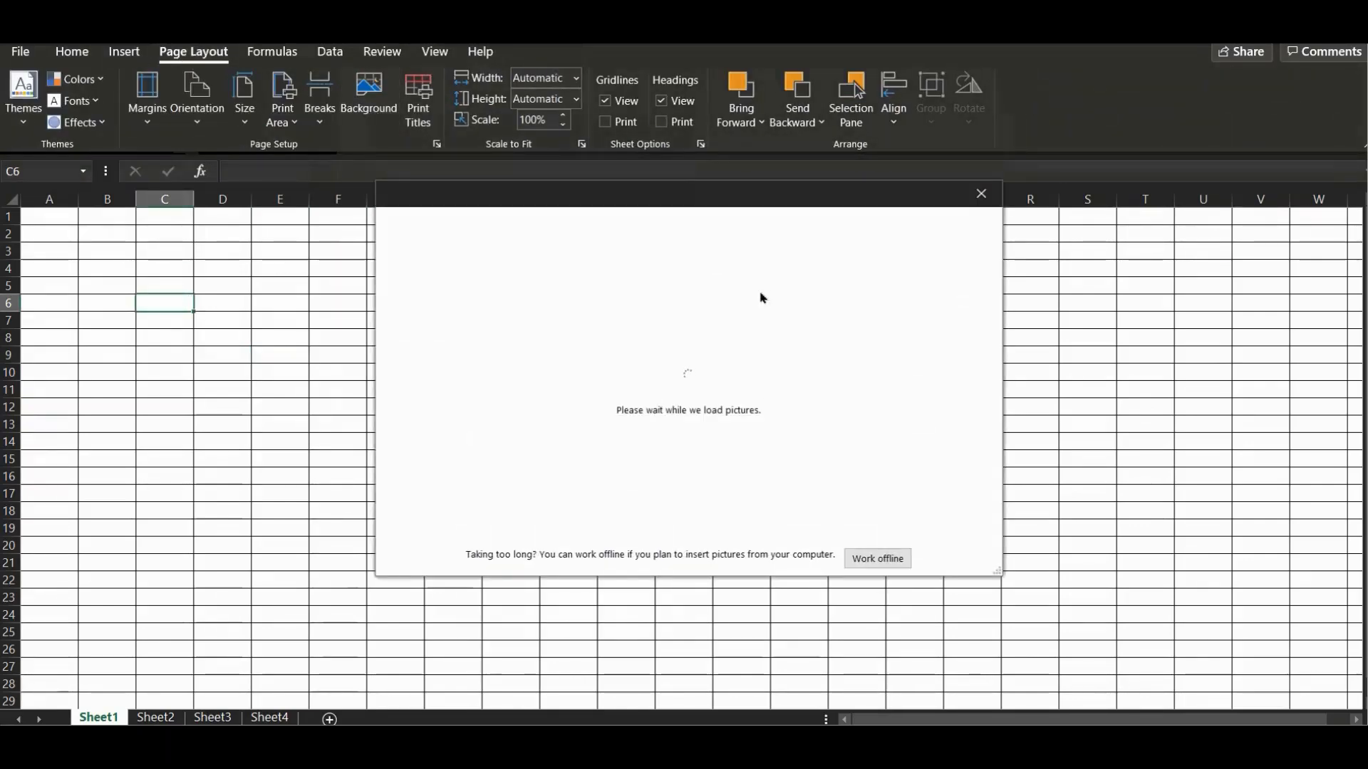
- Insert the grey slide PNG from the computer as Sheet1's background
left_click(876, 559)
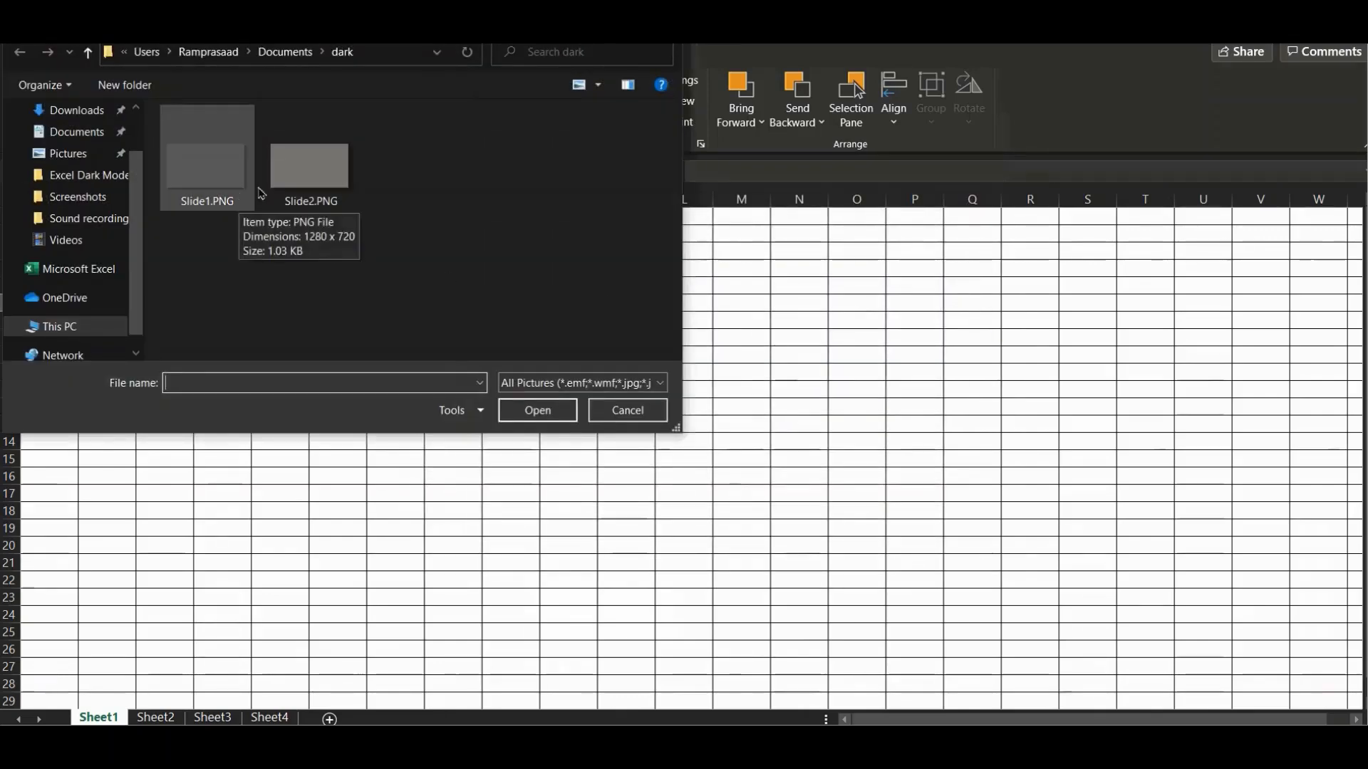
left_click(627, 410)
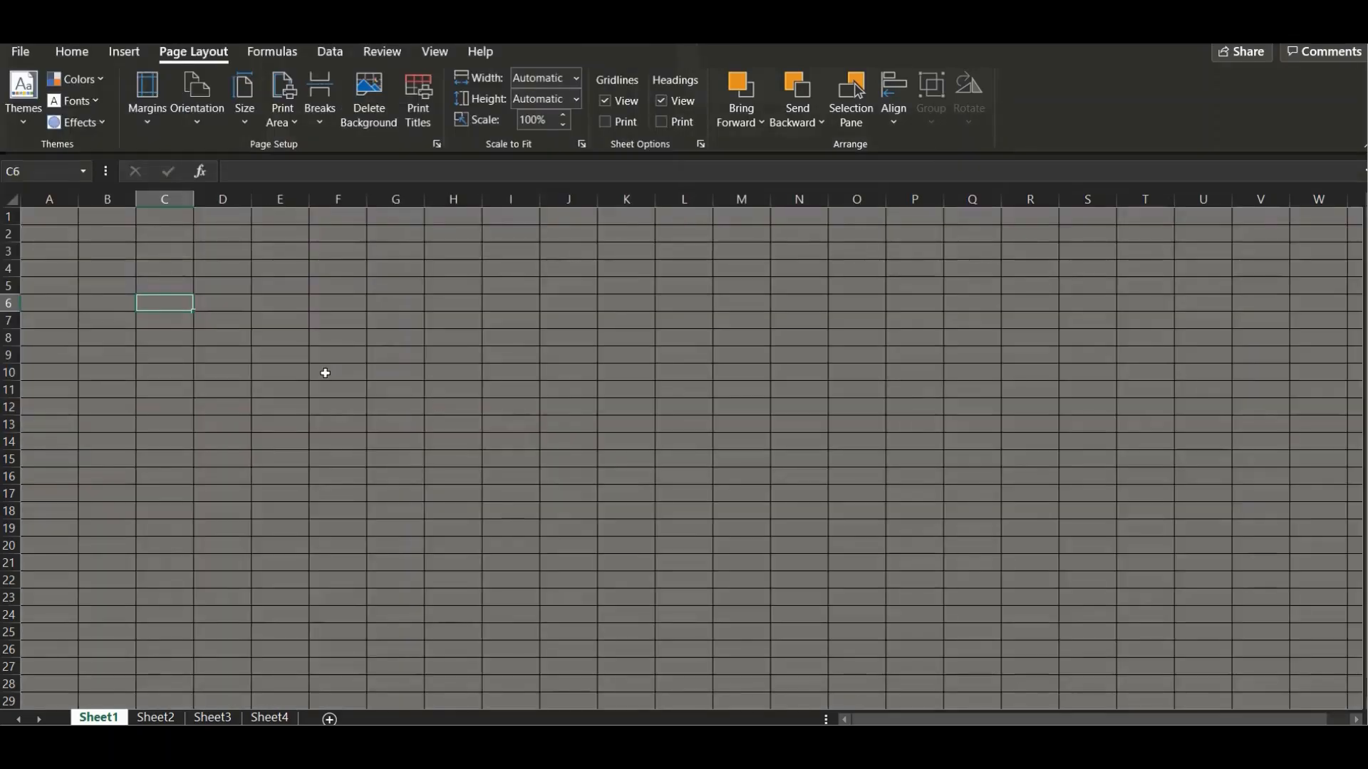
- Enter test text 'df' and give it a lighter font colour
type("d")
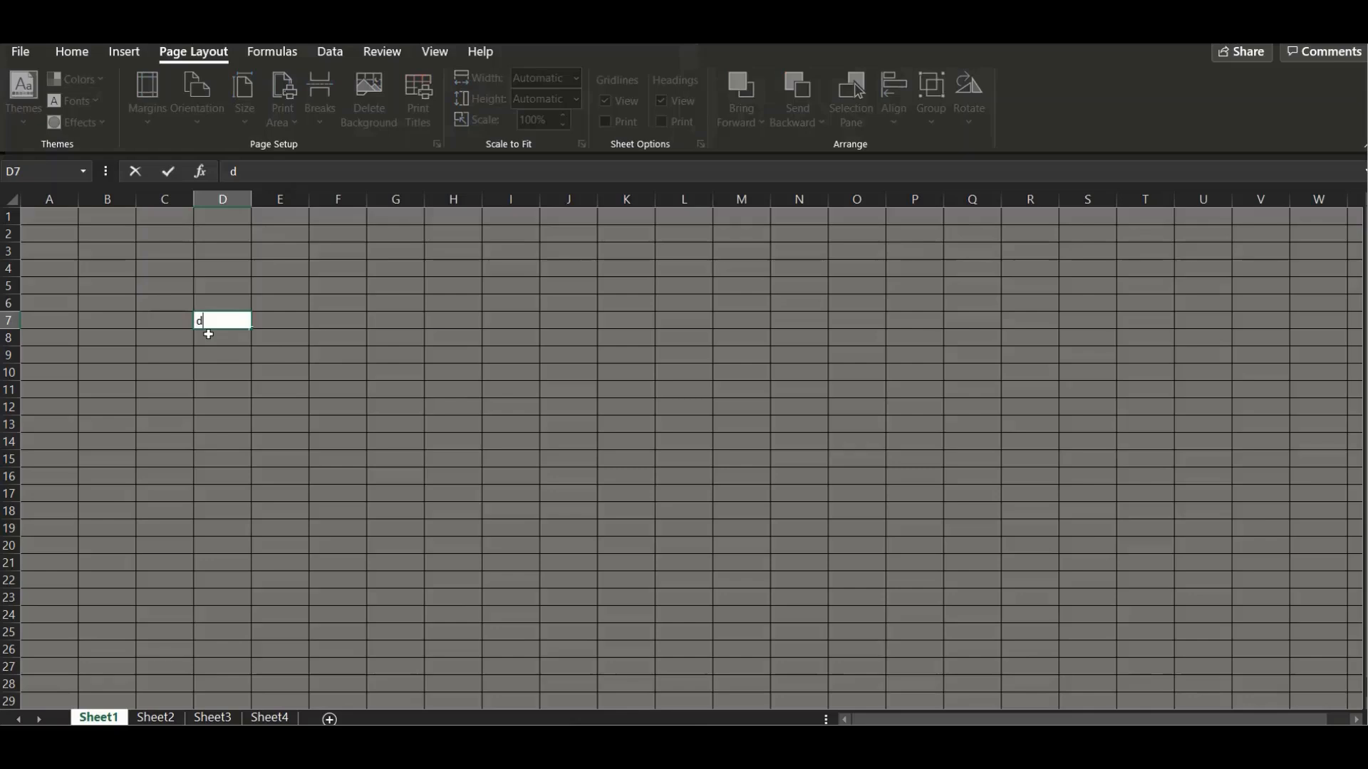
type("f")
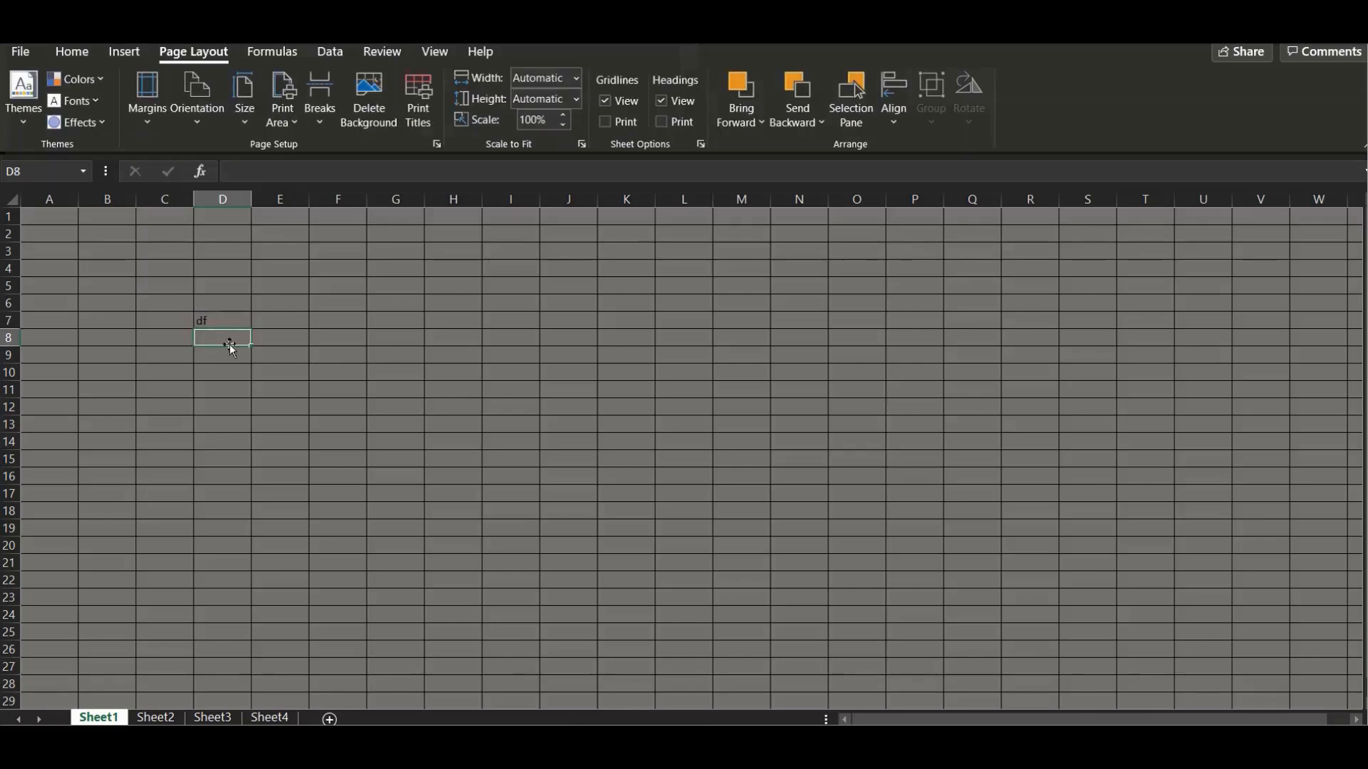
left_click(222, 321)
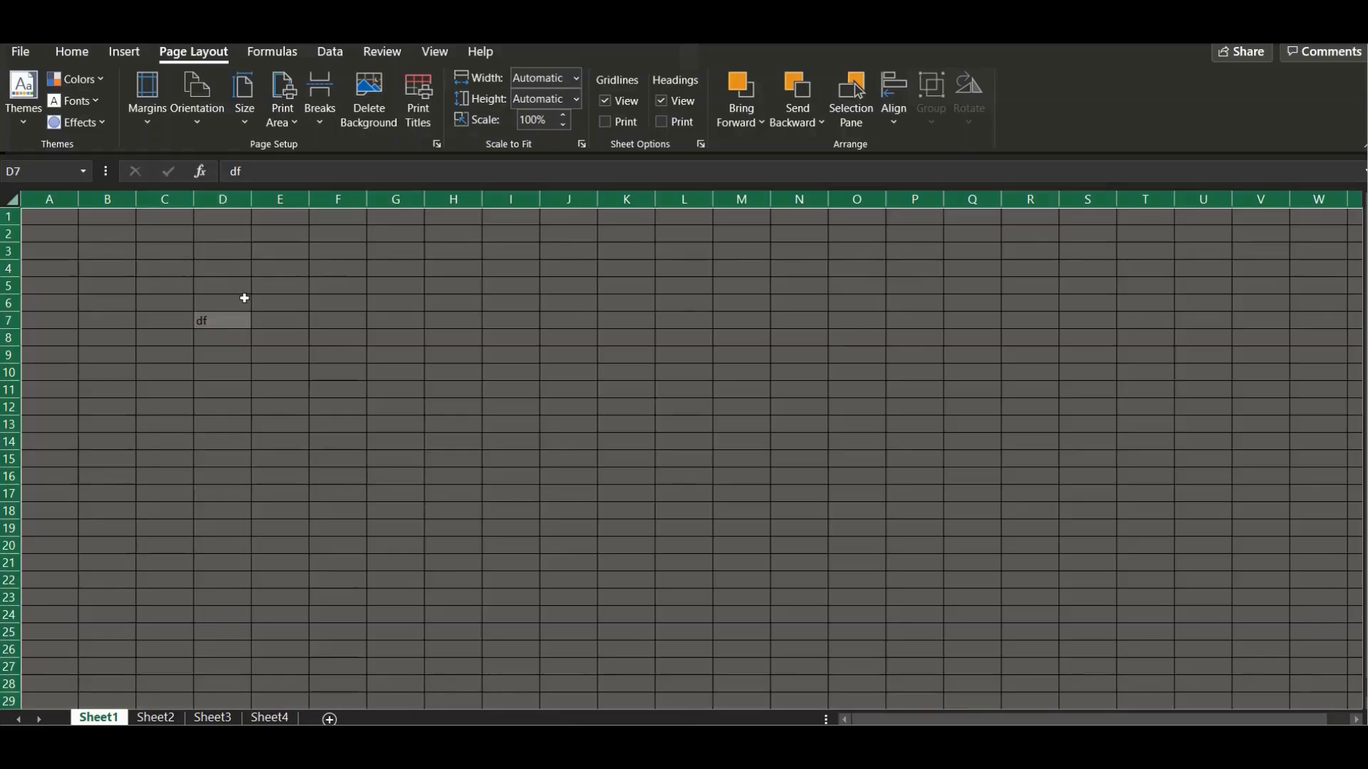
left_click(332, 114)
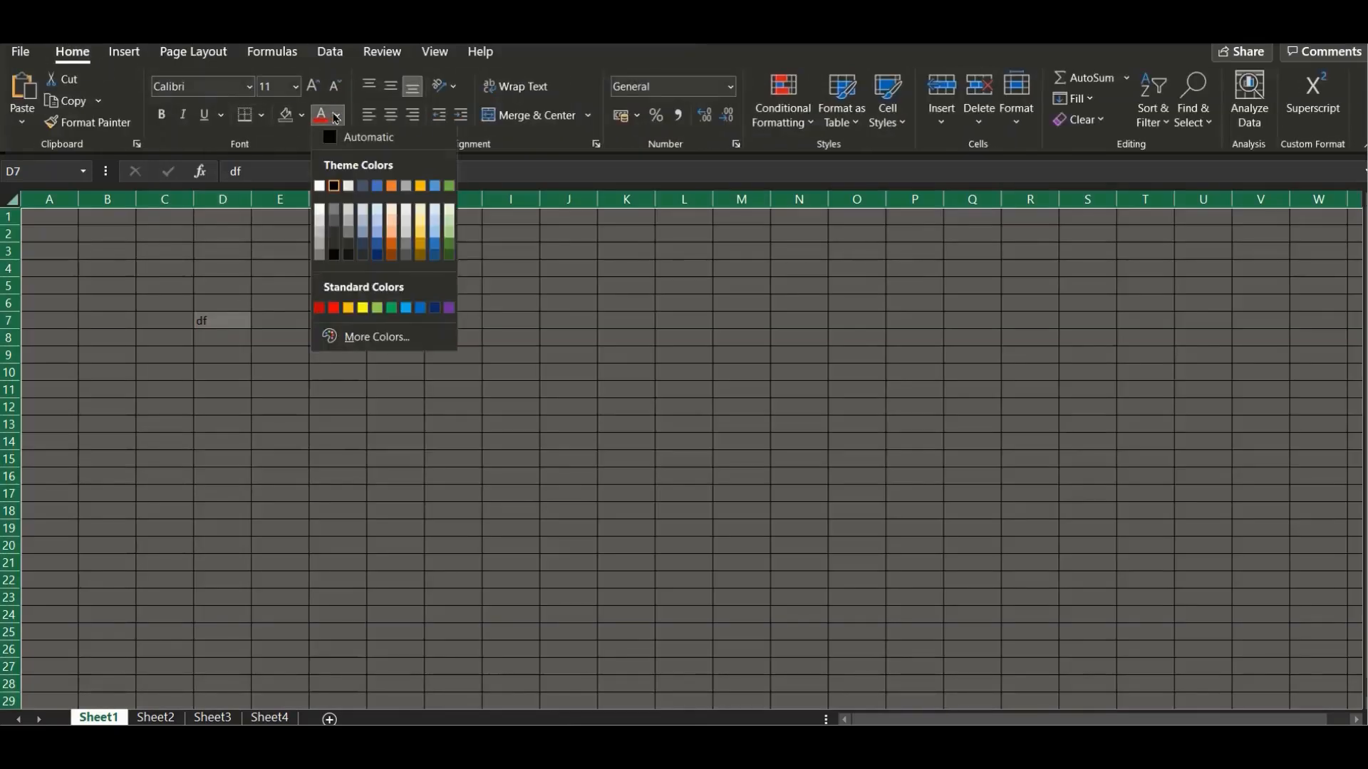
left_click(337, 336)
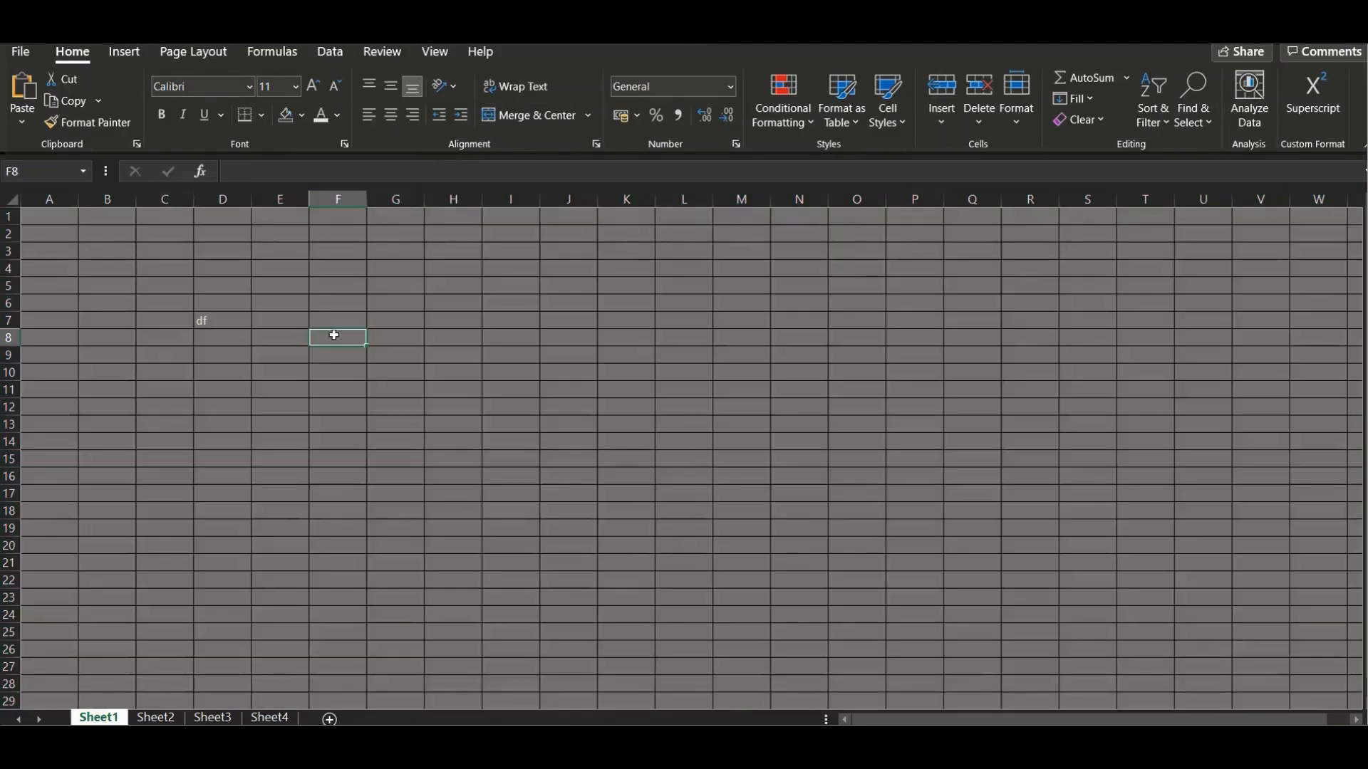